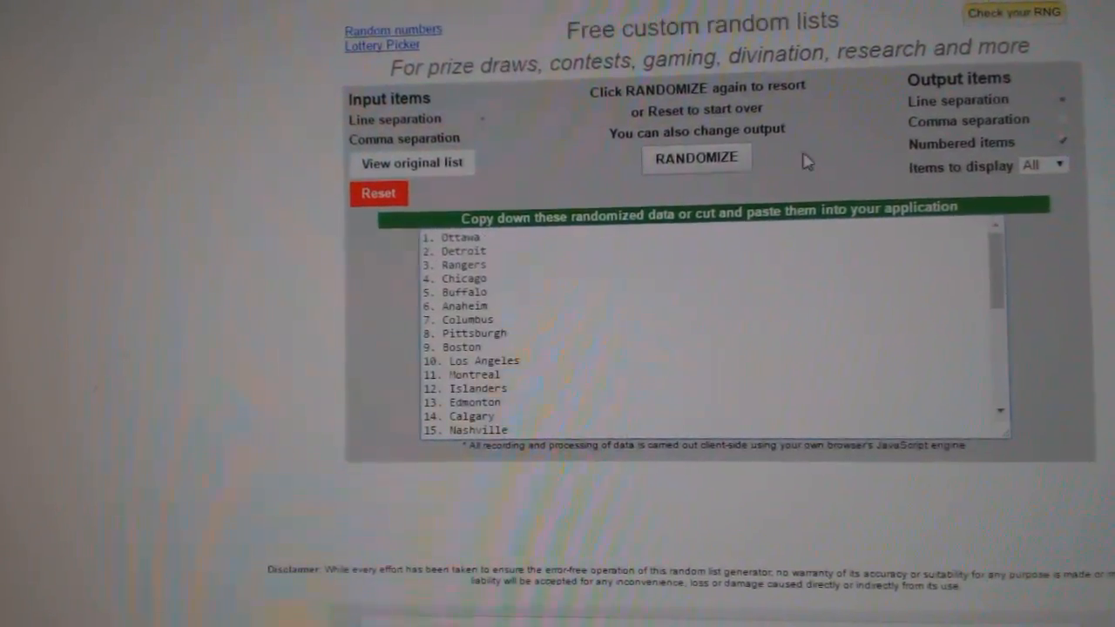
pyautogui.click(696, 157)
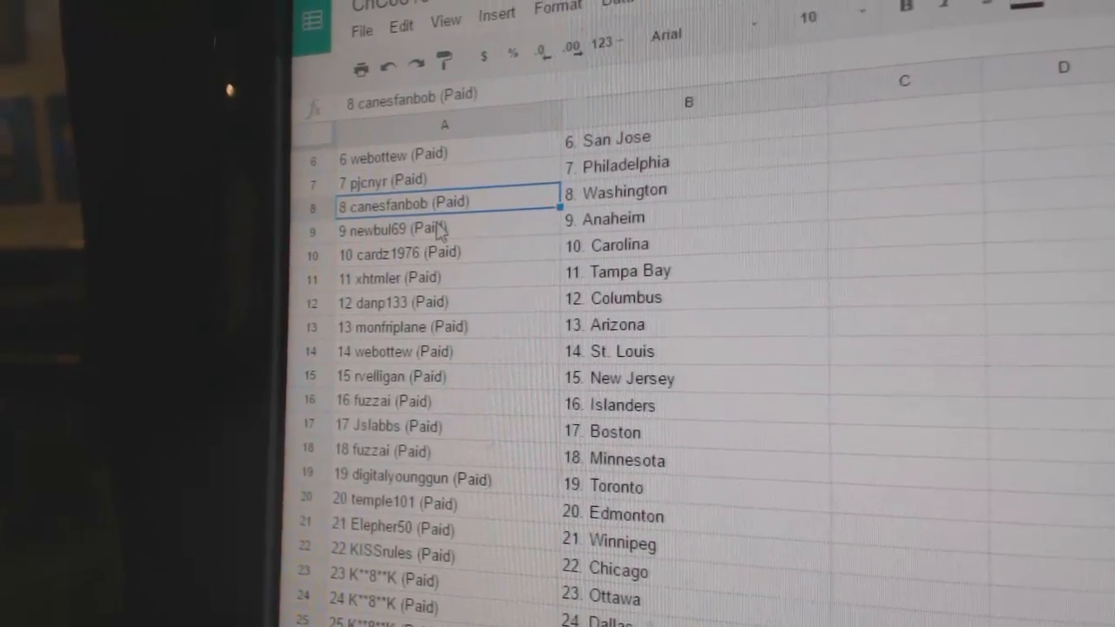
pyautogui.click(436, 252)
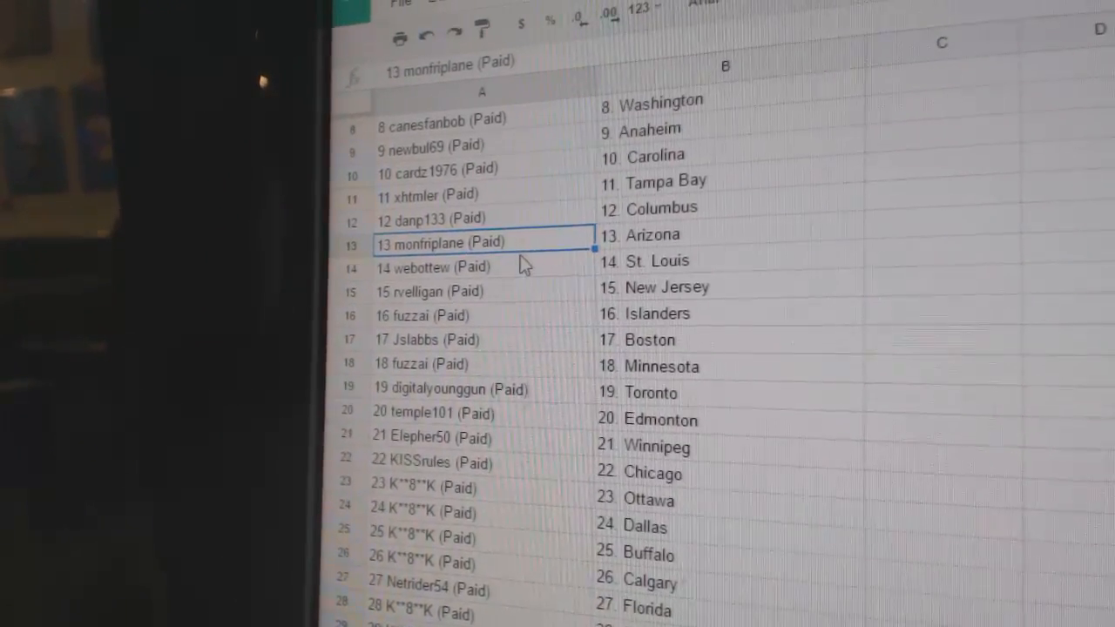
pyautogui.click(484, 279)
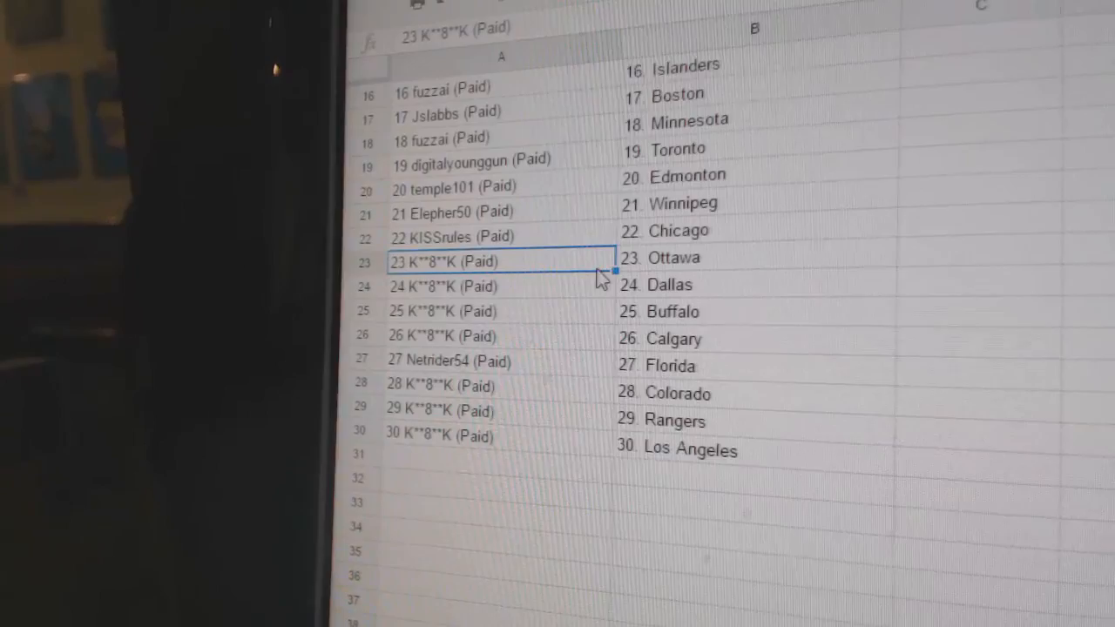
pyautogui.scroll(-3)
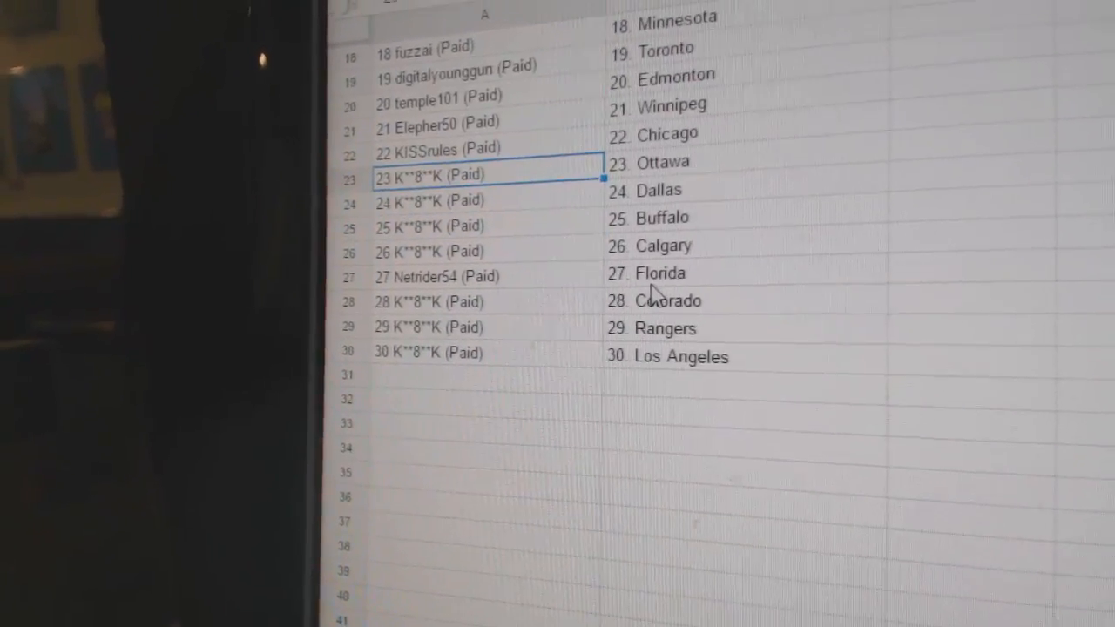